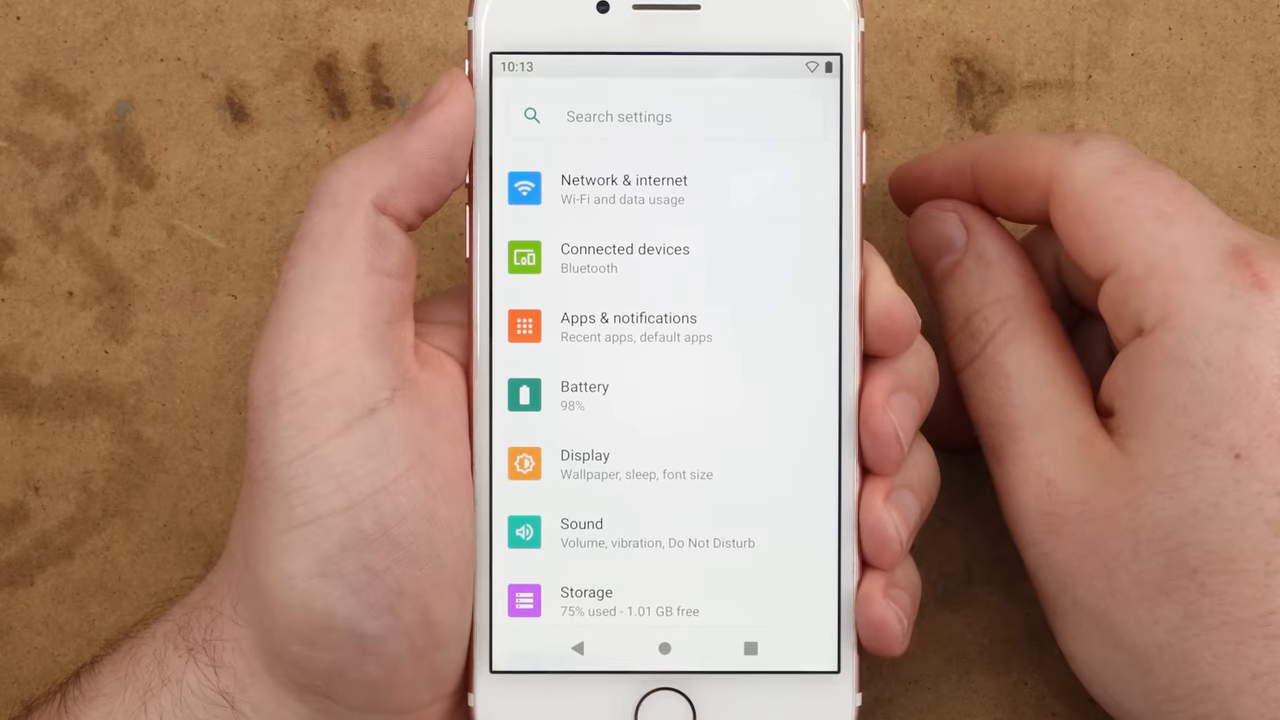
Scroll through the device info app's drawer to reach Screen Test, Audio Test and CPU Monitor.
scroll(down, 3)
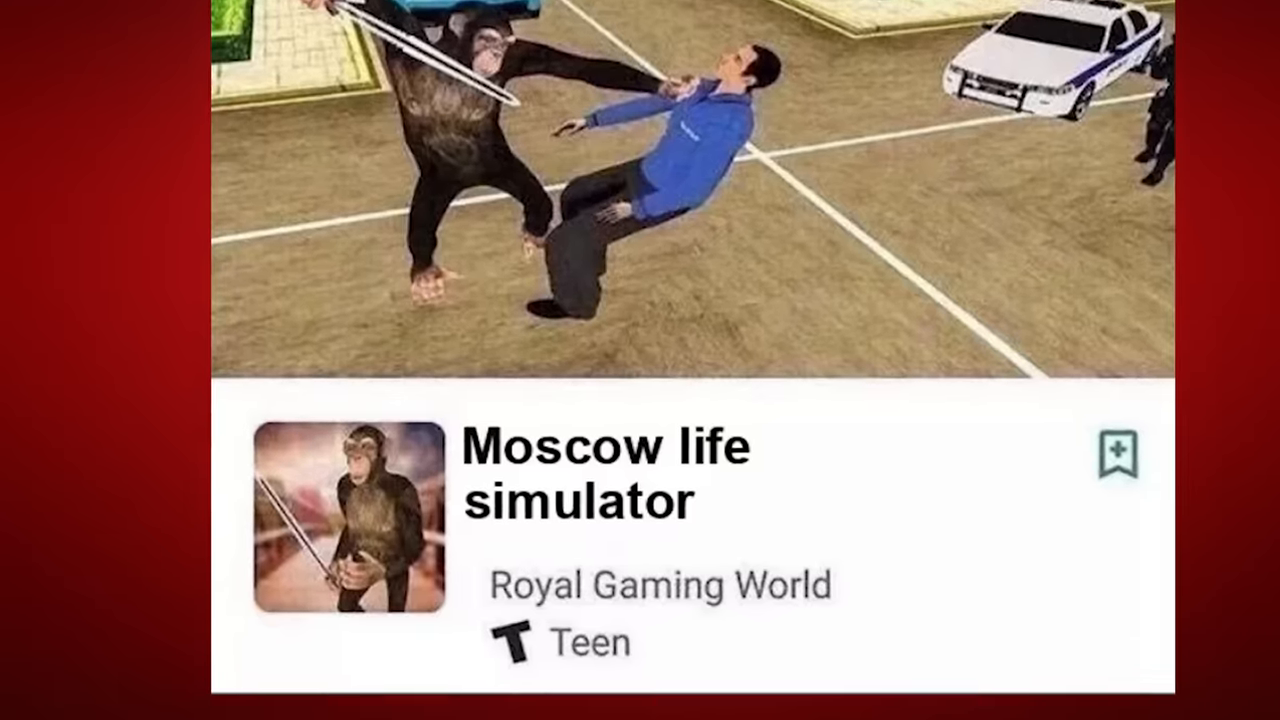
scroll(down, 3)
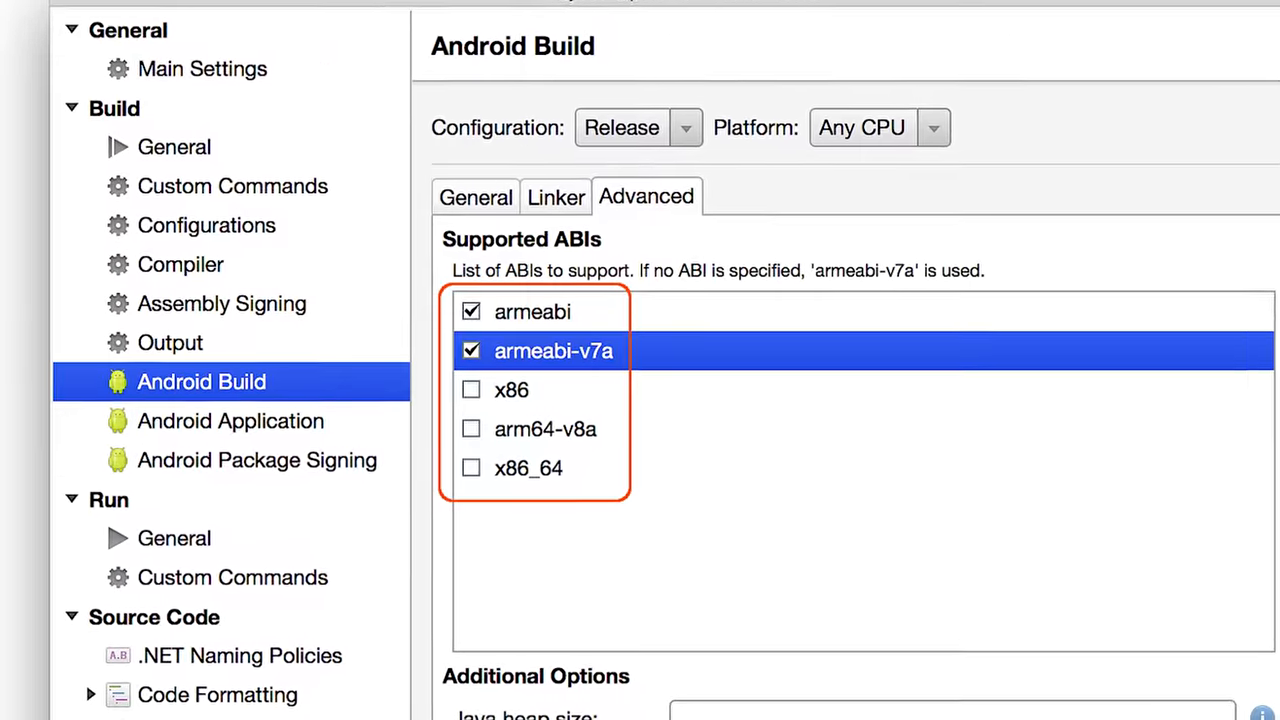
scroll(down, 3)
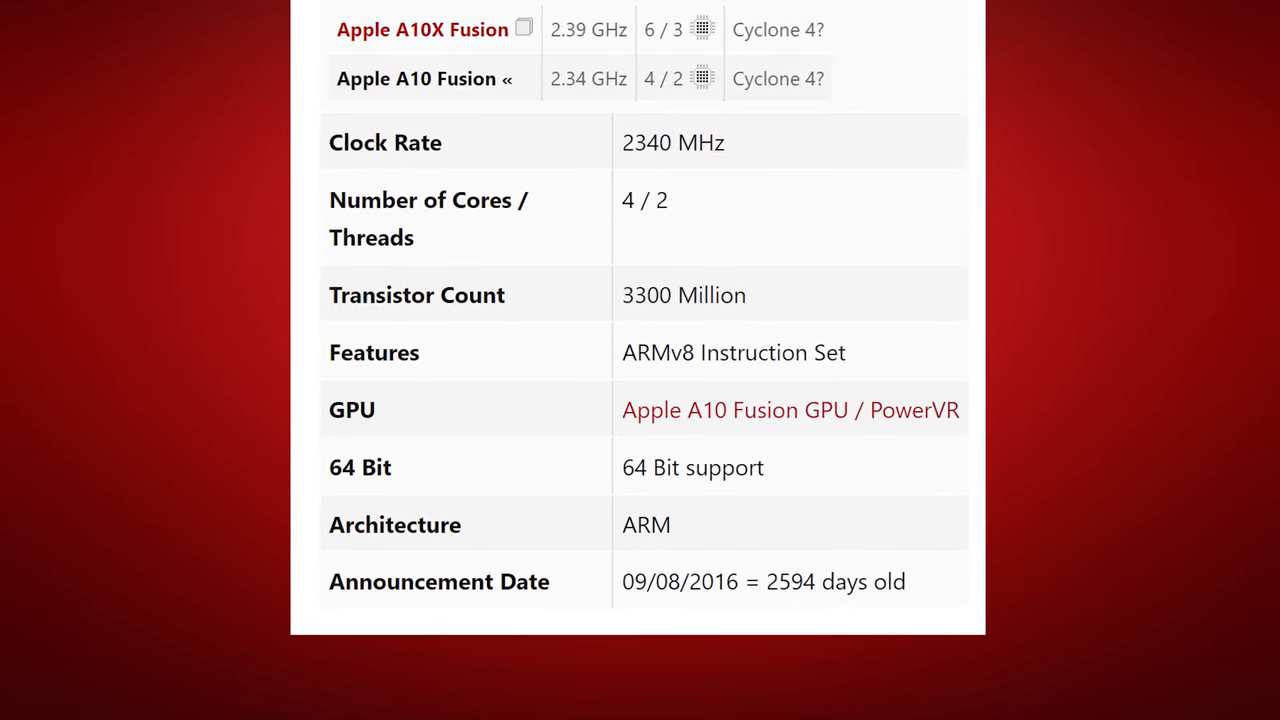
scroll(down, 3)
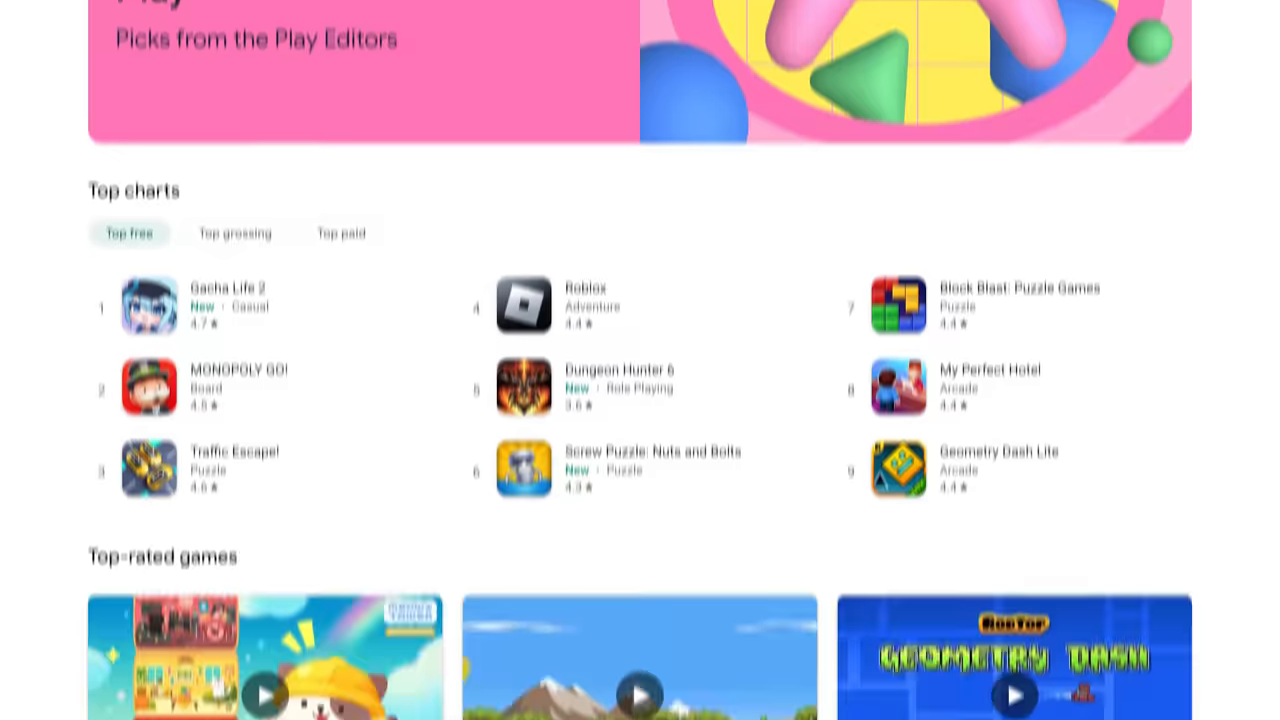
scroll(down, 3)
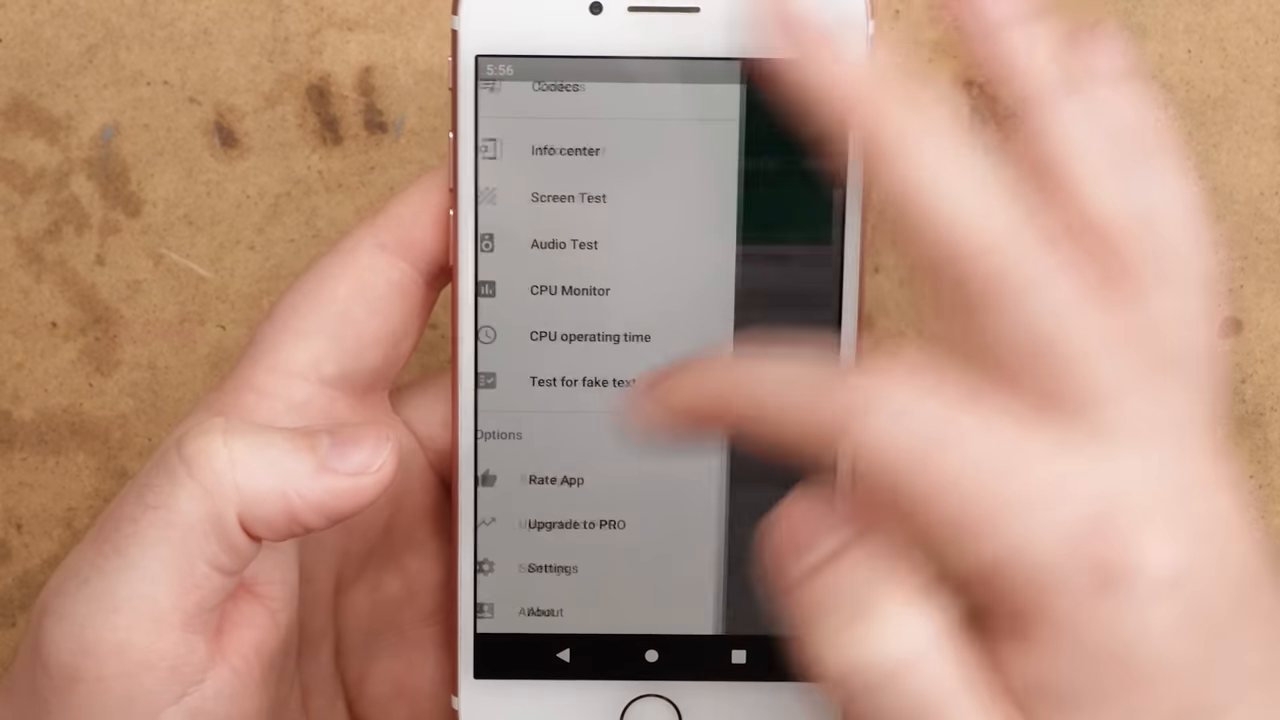
scroll(up, 3)
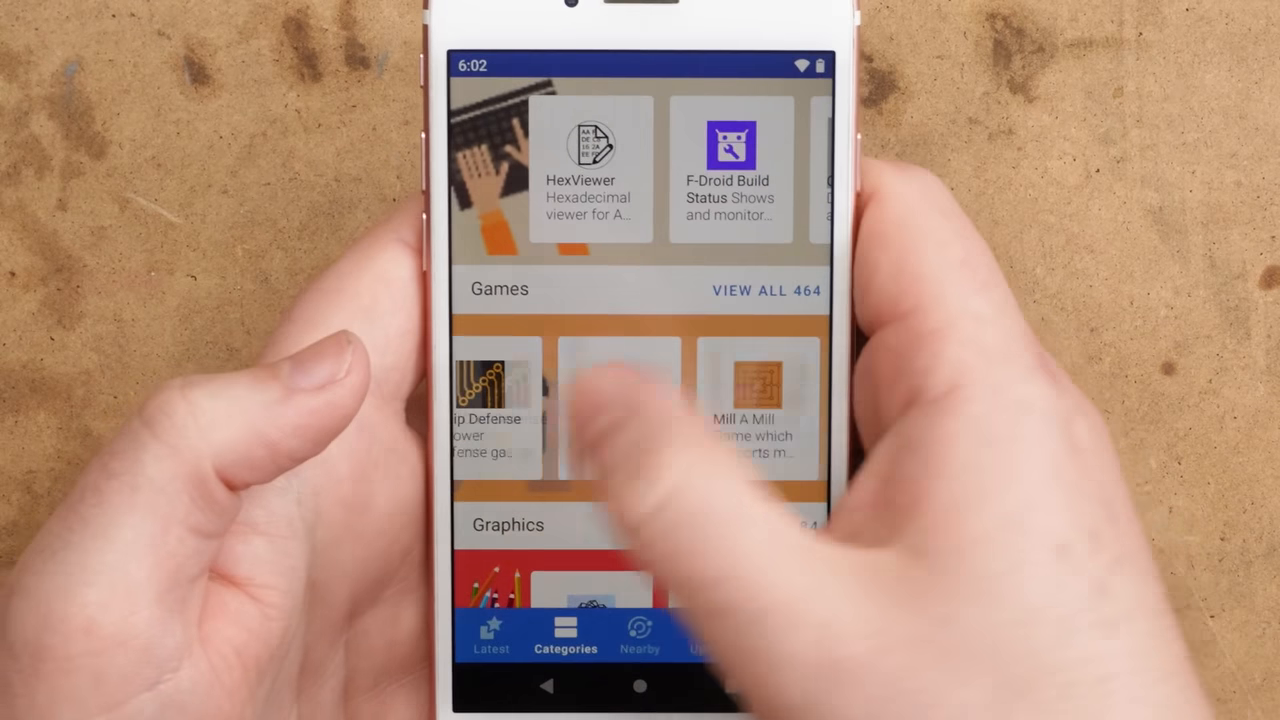
Scroll through F-Droid's Games and Graphics categories before switching to Via Browser.
scroll(down, 3)
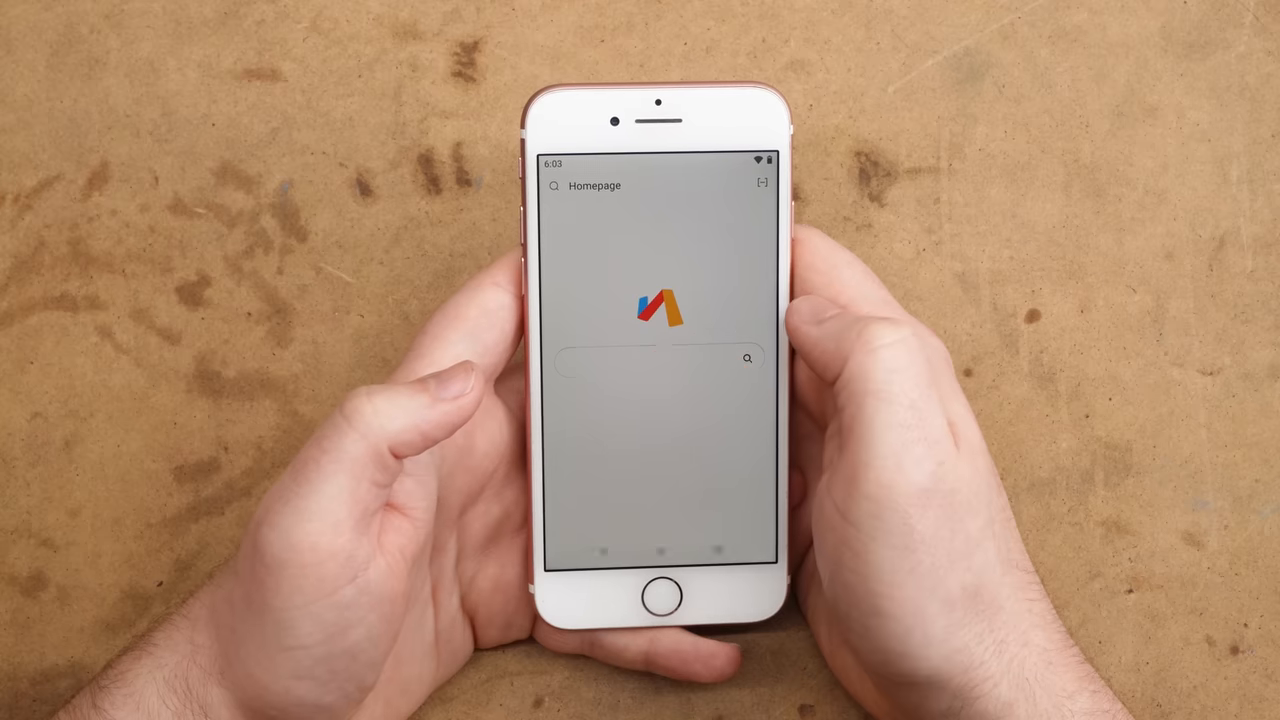
Enter the query 'Youtub' into the Via Browser homepage search box.
click(650, 357)
text(Youtu)
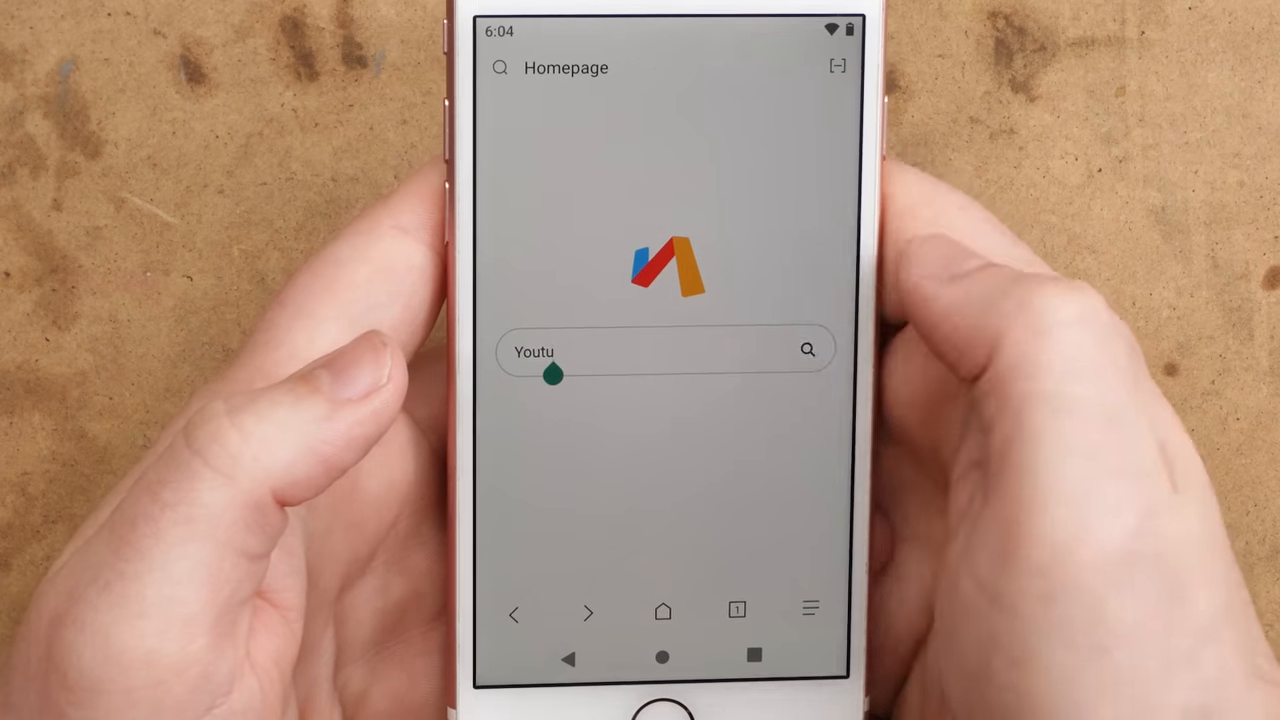
text(b)
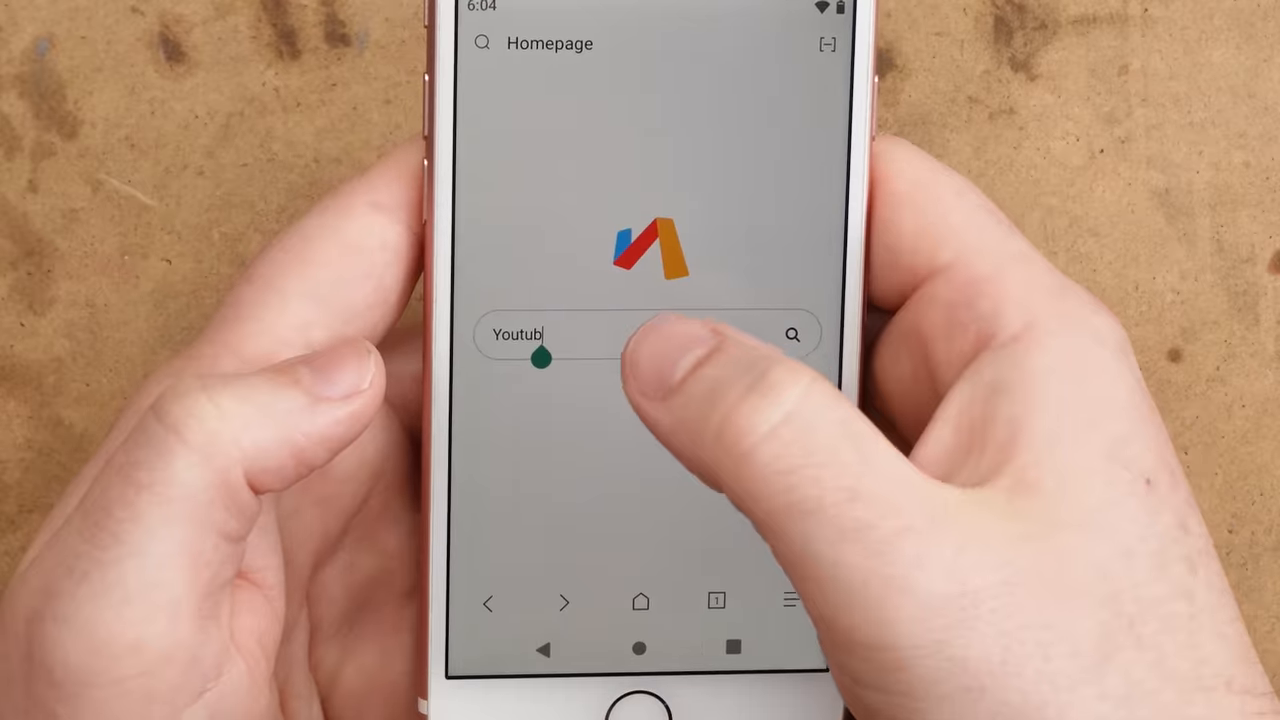